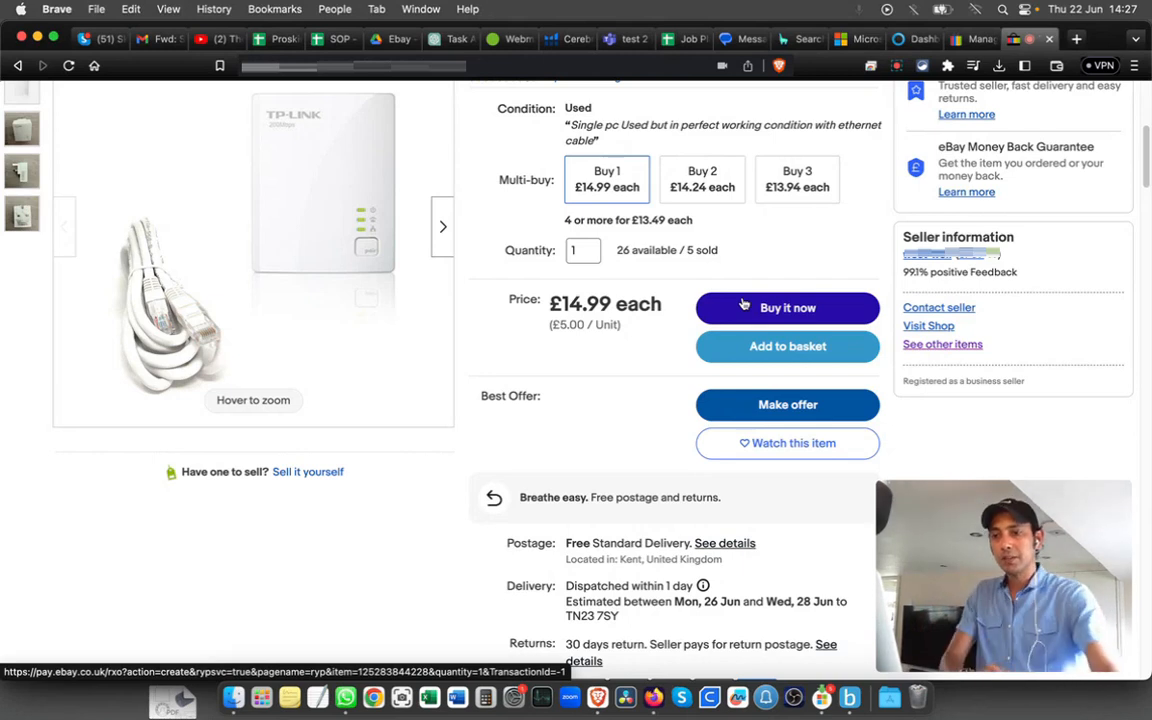
Step: Revise the sold TP-Link powerline adapter listing from the seller's panel
{"action": "scroll", "scroll_direction": "up", "scroll_amount": 3}
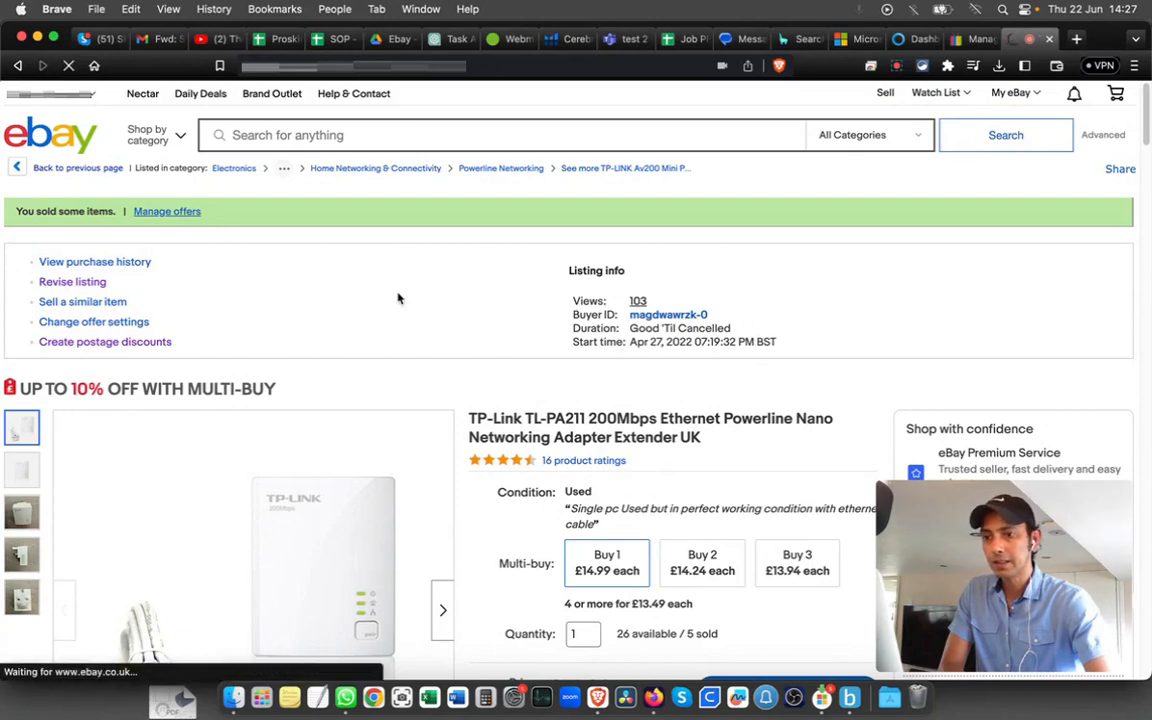
{"action": "left_click", "coordinate": [72, 280]}
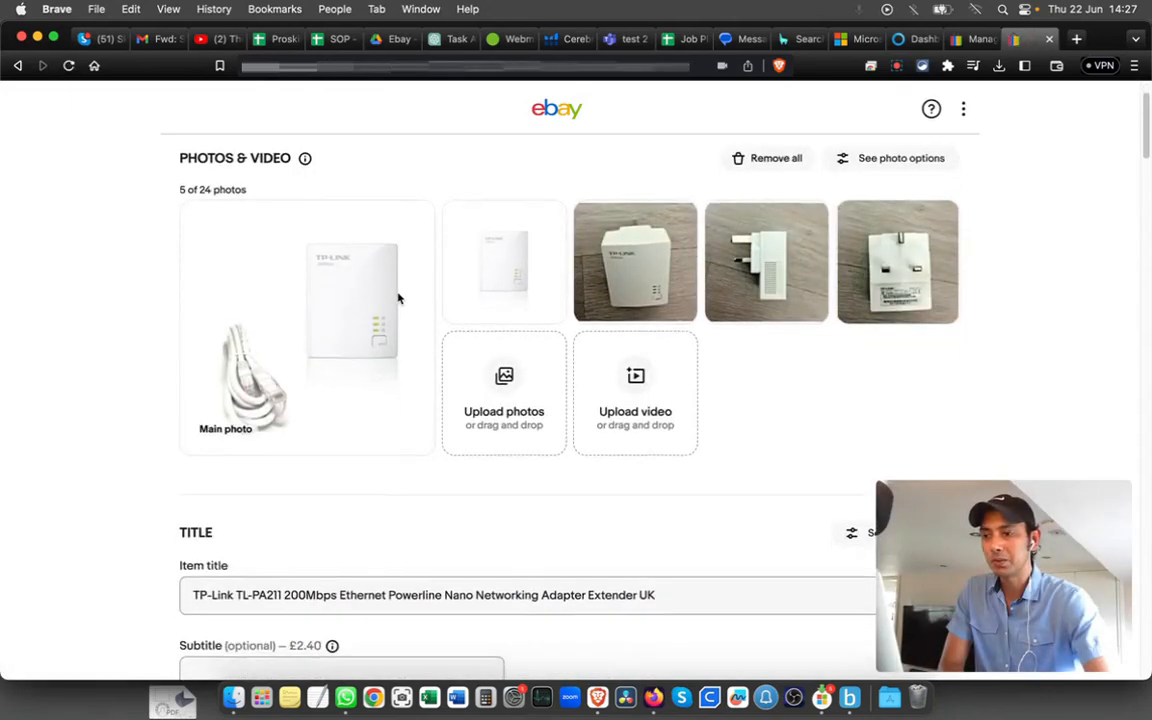
Step: Scroll down the listing editor to reach the Pricing section
{"action": "scroll", "scroll_direction": "down", "scroll_amount": 3}
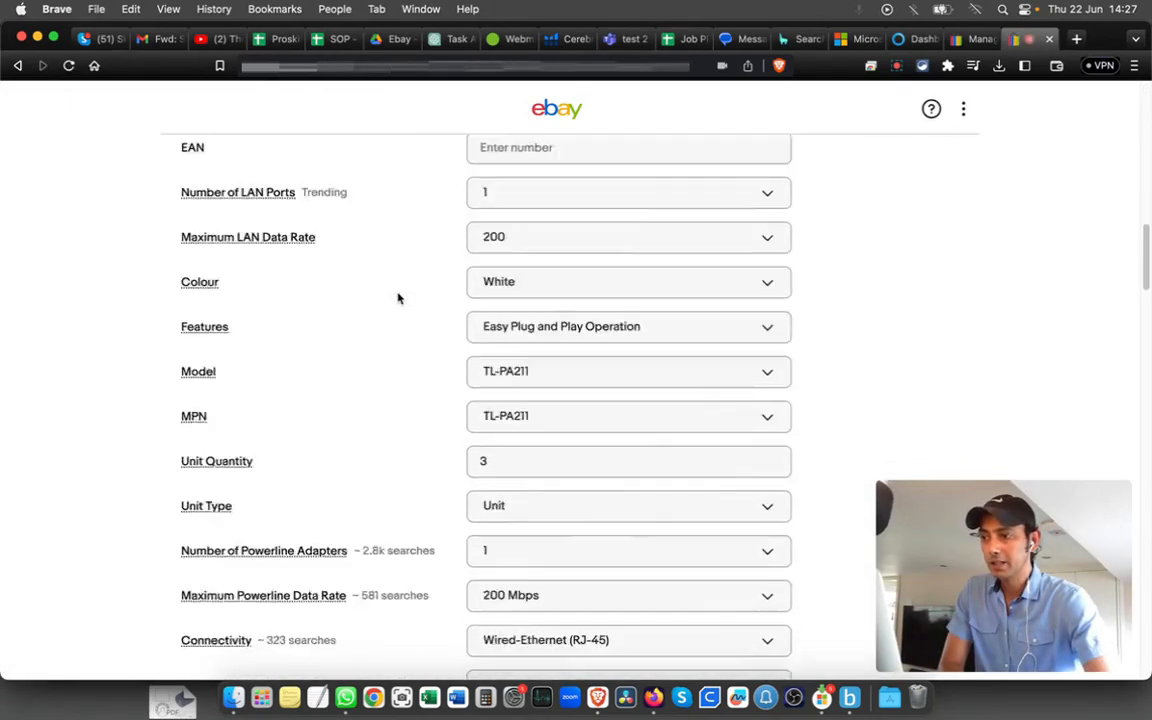
{"action": "scroll", "scroll_direction": "down", "scroll_amount": 3}
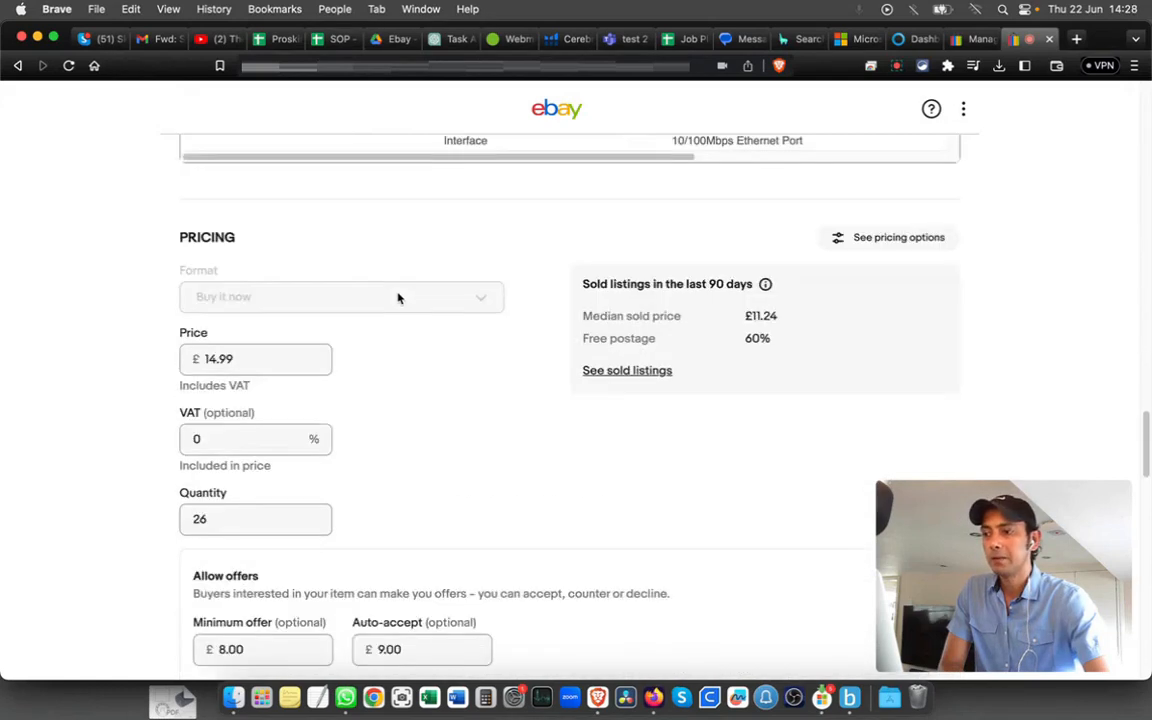
{"action": "scroll", "scroll_direction": "down", "scroll_amount": 3}
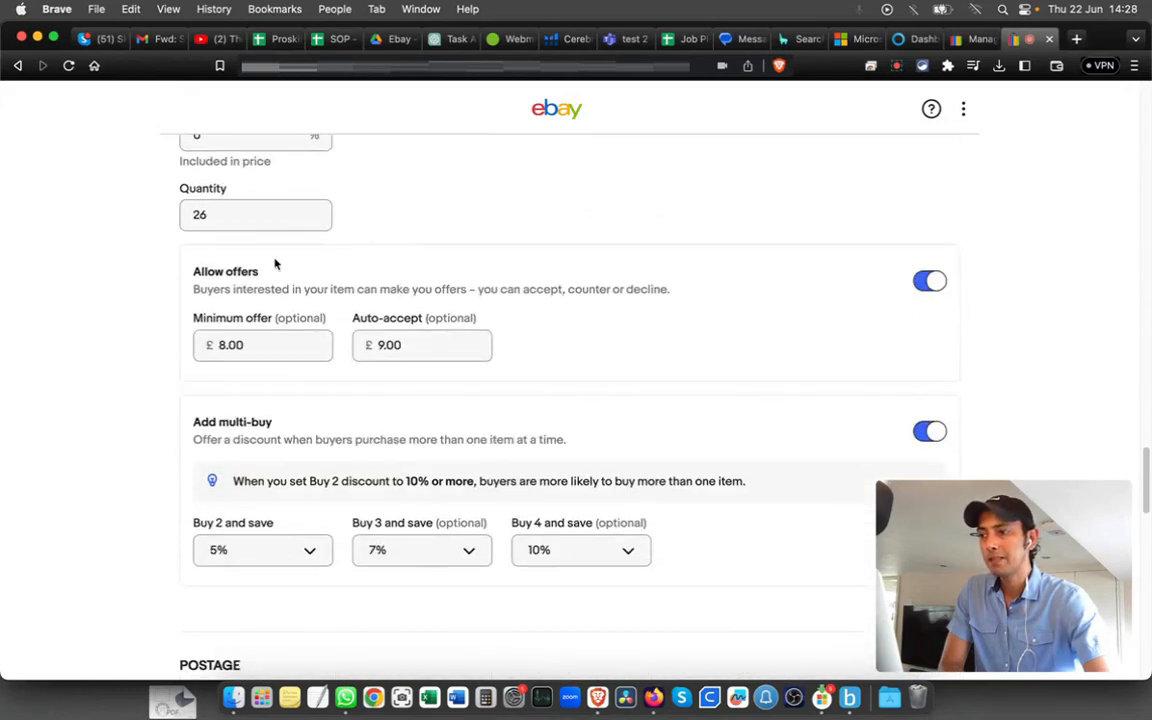
{"action": "mouse_move", "coordinate": [952, 268]}
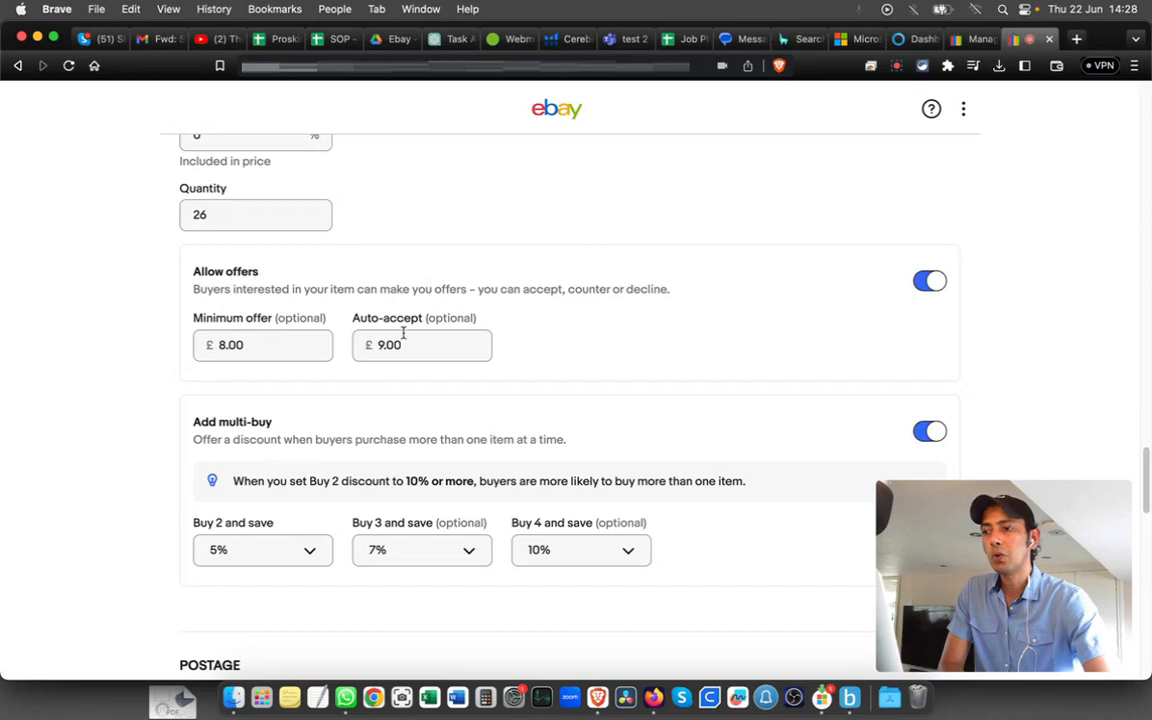
{"action": "mouse_move", "coordinate": [308, 368]}
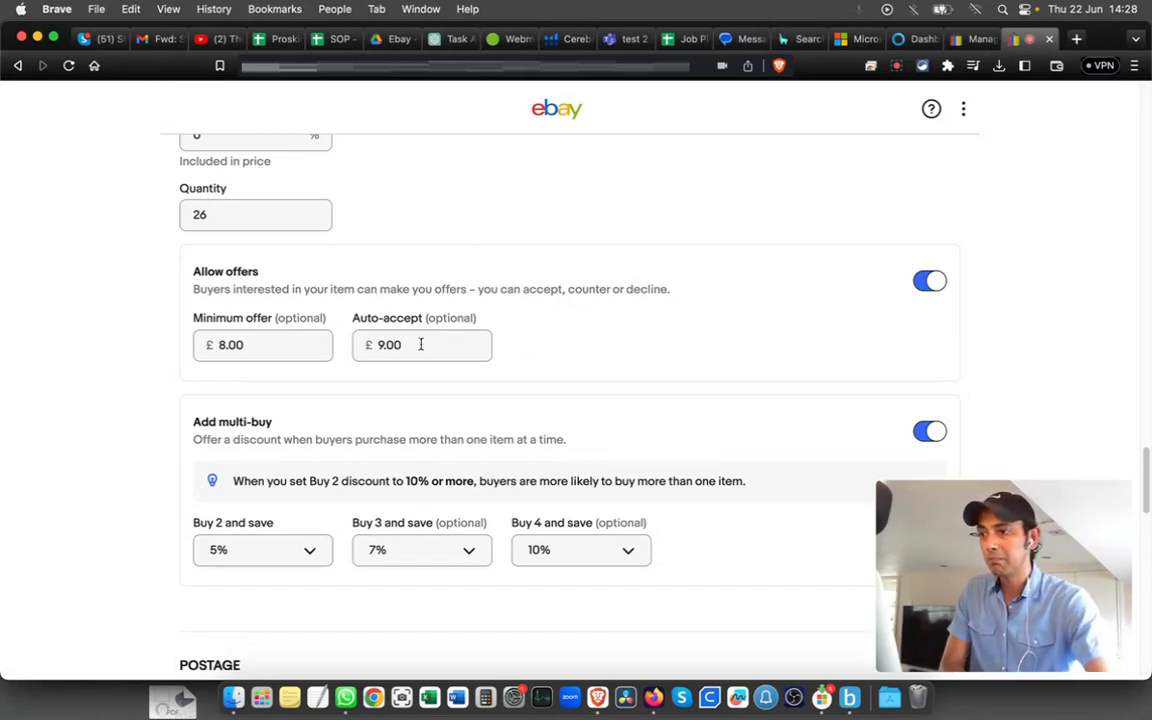
{"action": "scroll", "scroll_direction": "down", "scroll_amount": 3}
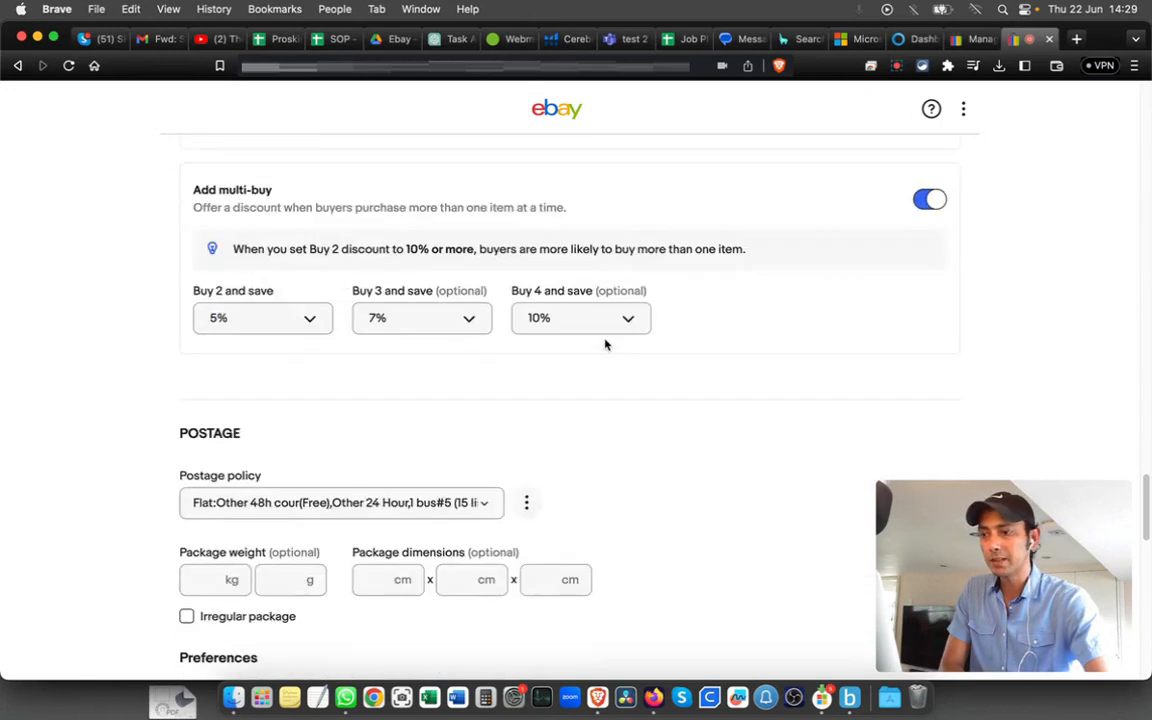
{"action": "scroll", "scroll_direction": "down", "scroll_amount": 3}
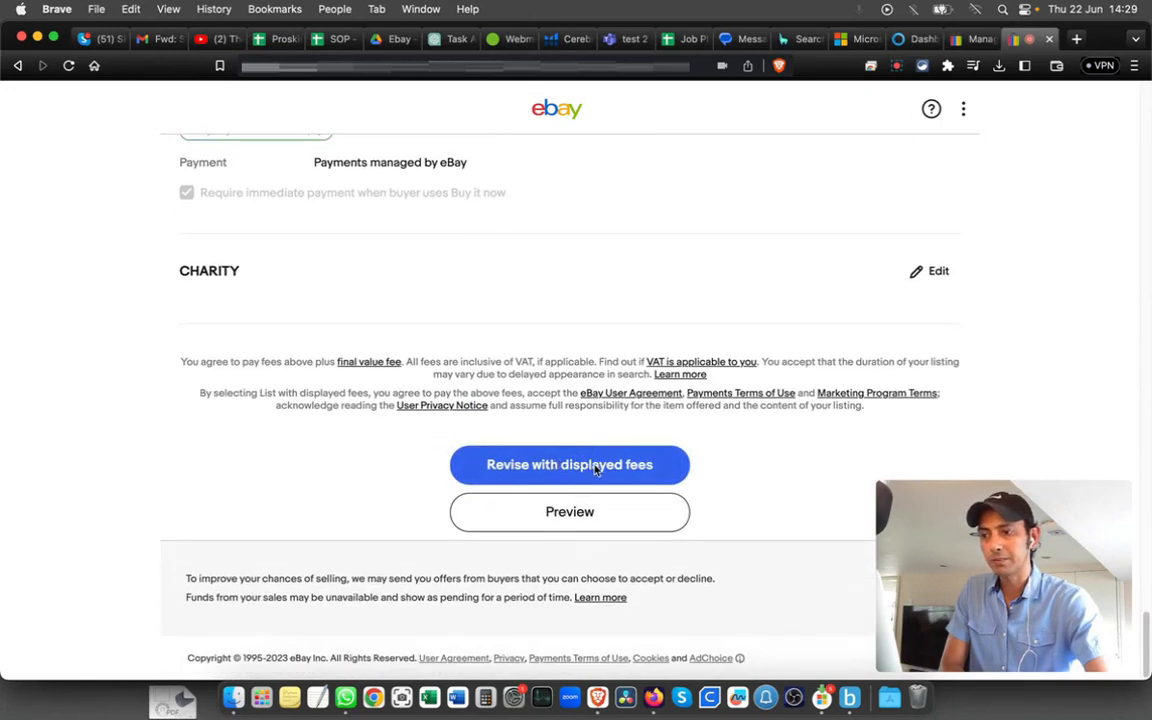
{"action": "mouse_move", "coordinate": [792, 452]}
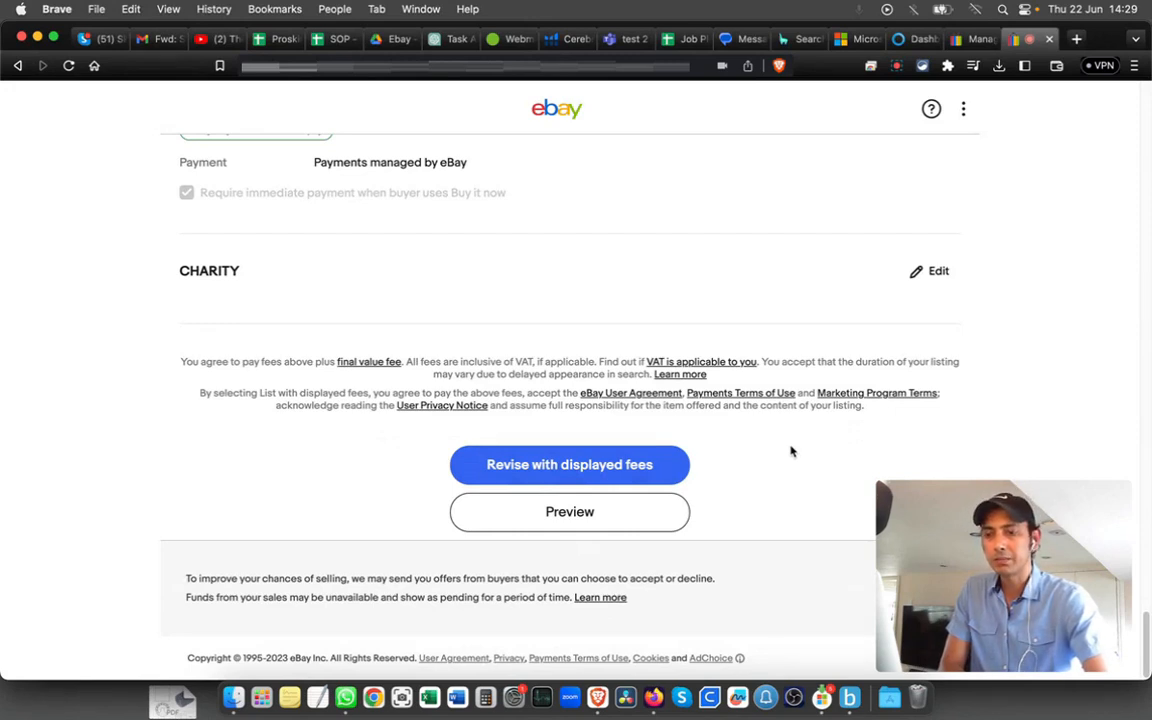
{"action": "mouse_move", "coordinate": [992, 238]}
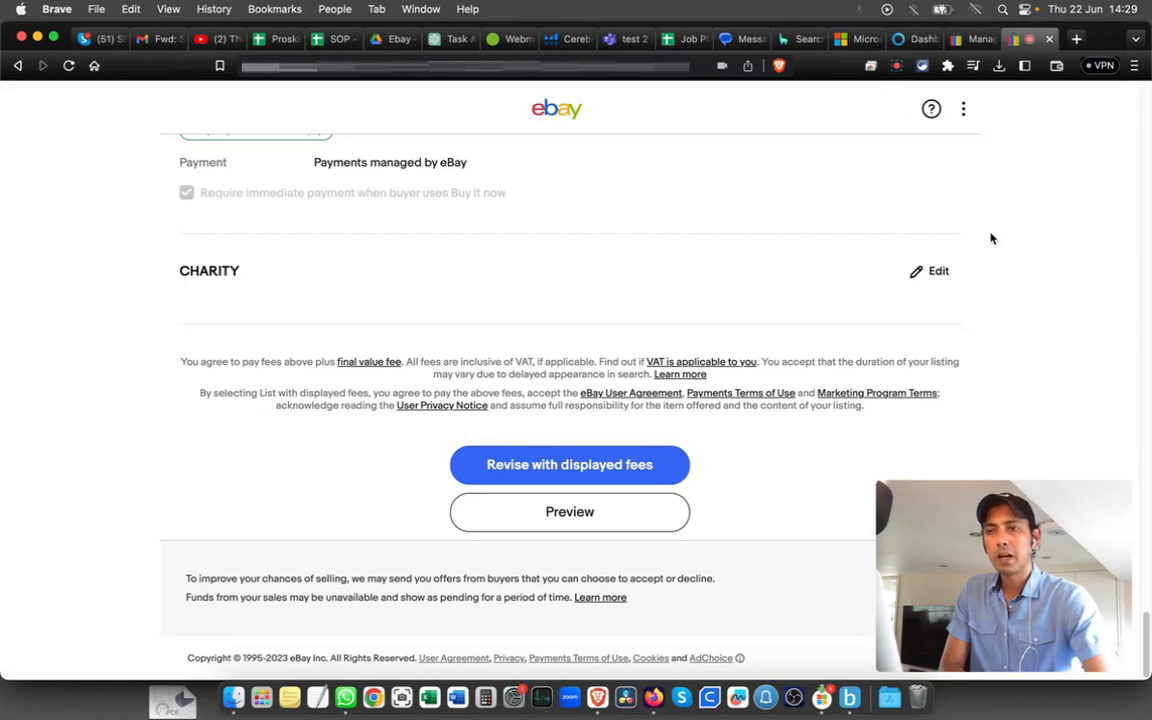